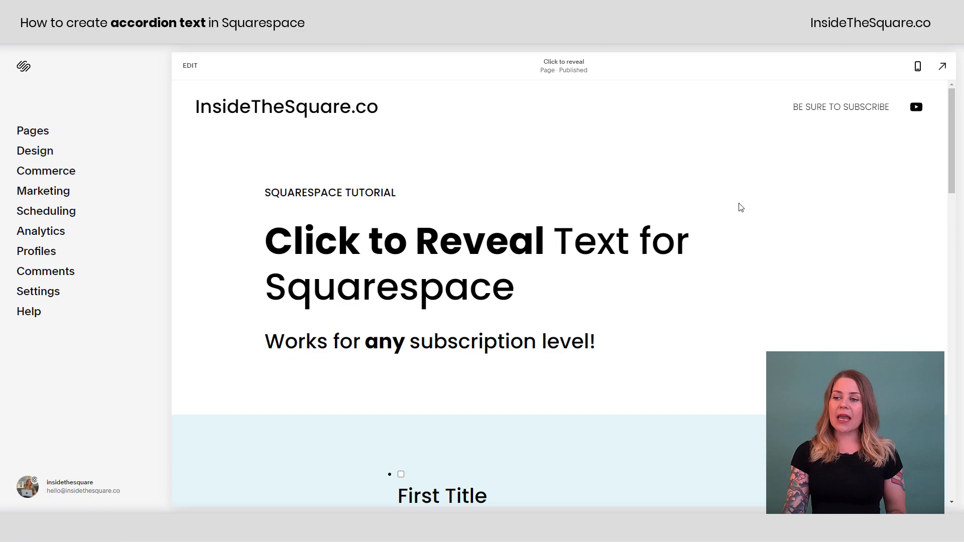
Step: Review the code block's HTML list, noting the third title and the click-reveal class
scroll(down, 3)
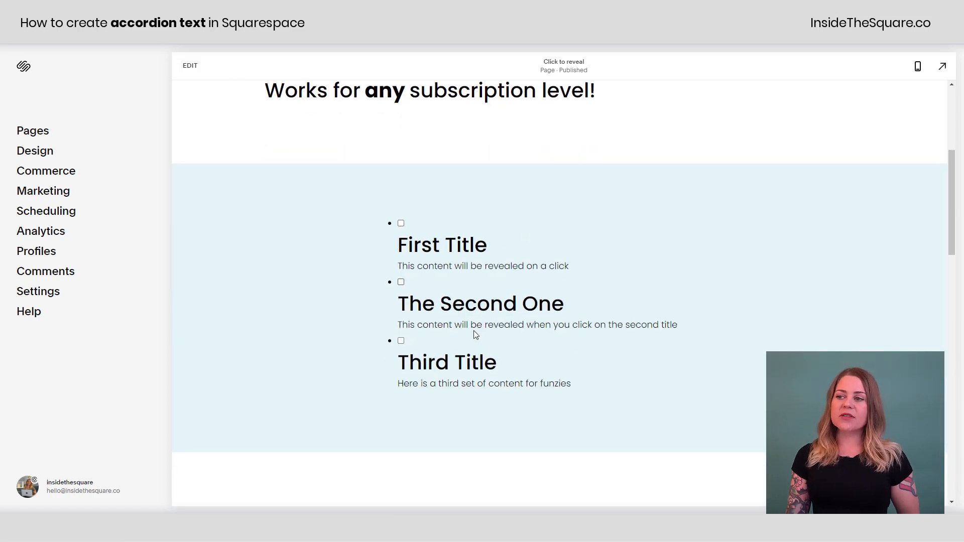
mouse_move(504, 266)
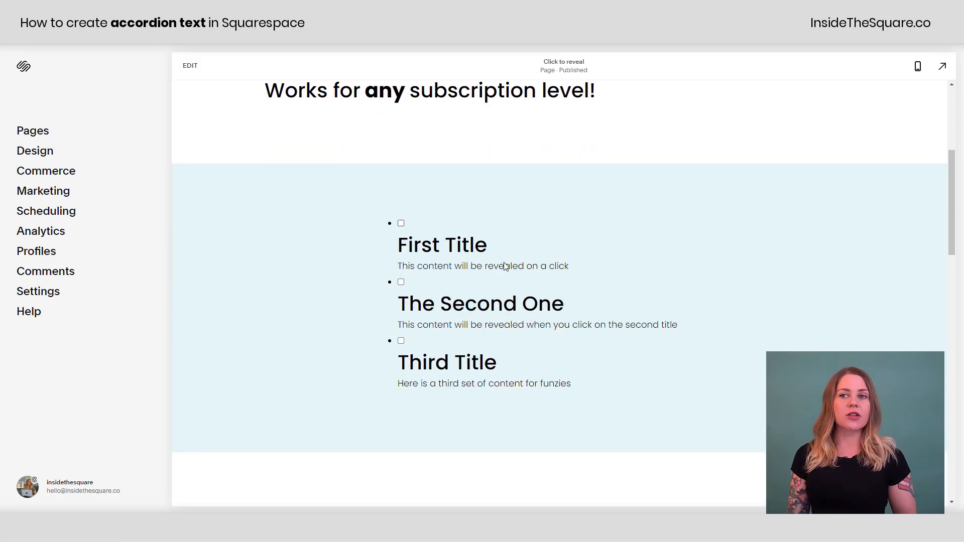
click(190, 67)
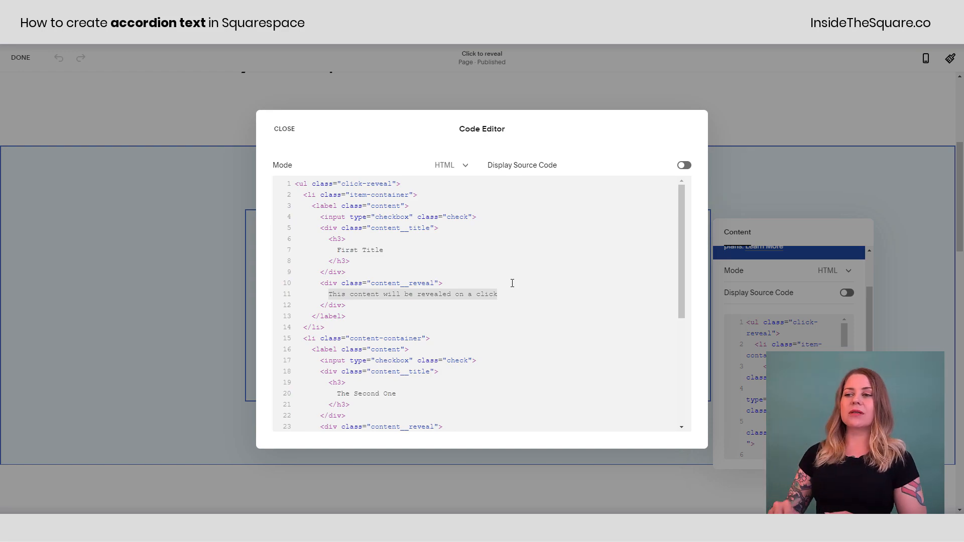
scroll(down, 3)
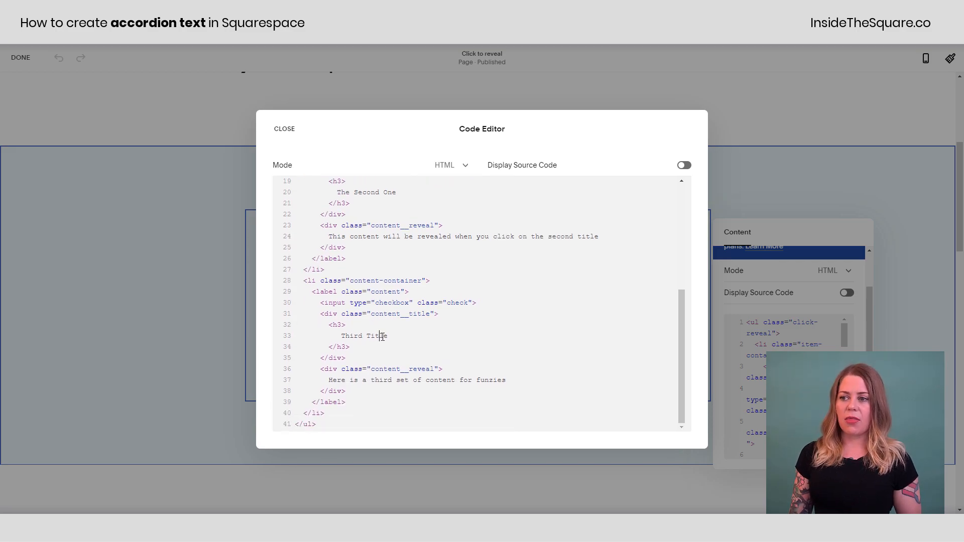
click(429, 380)
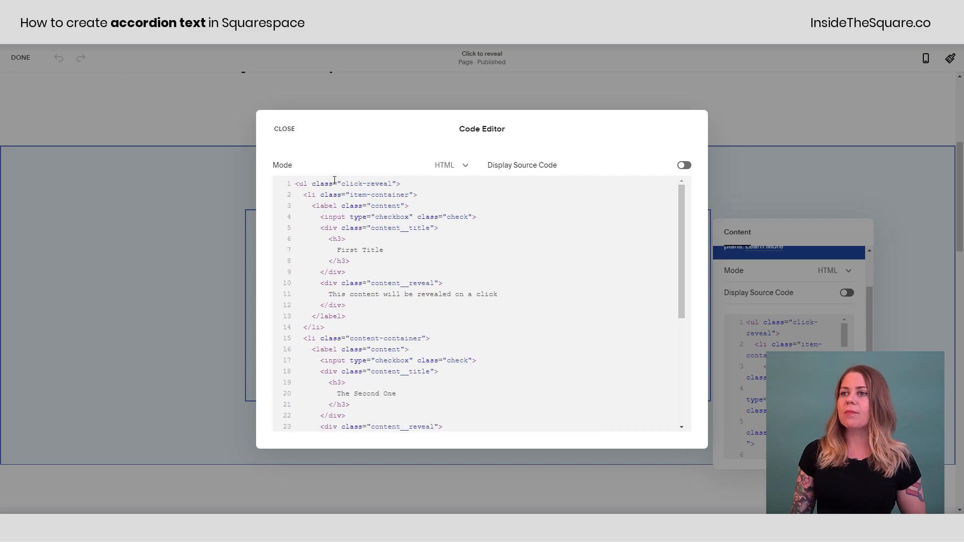
click(284, 129)
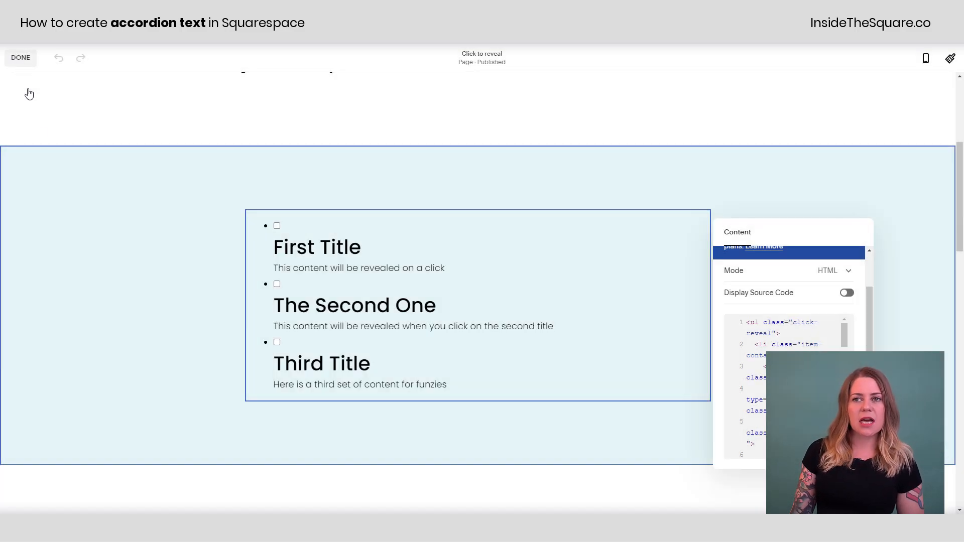
Step: Finish editing and go to Design > Custom CSS for the site
click(20, 57)
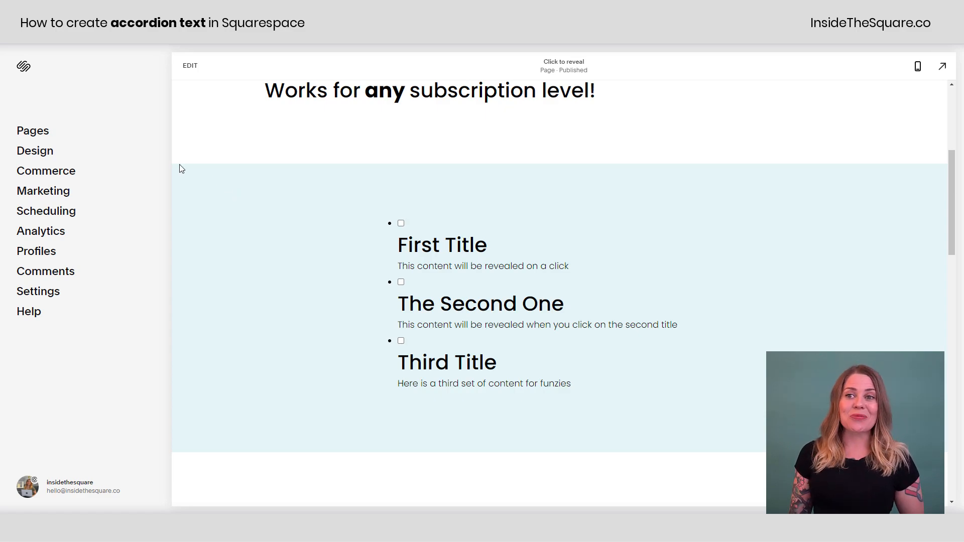
click(34, 151)
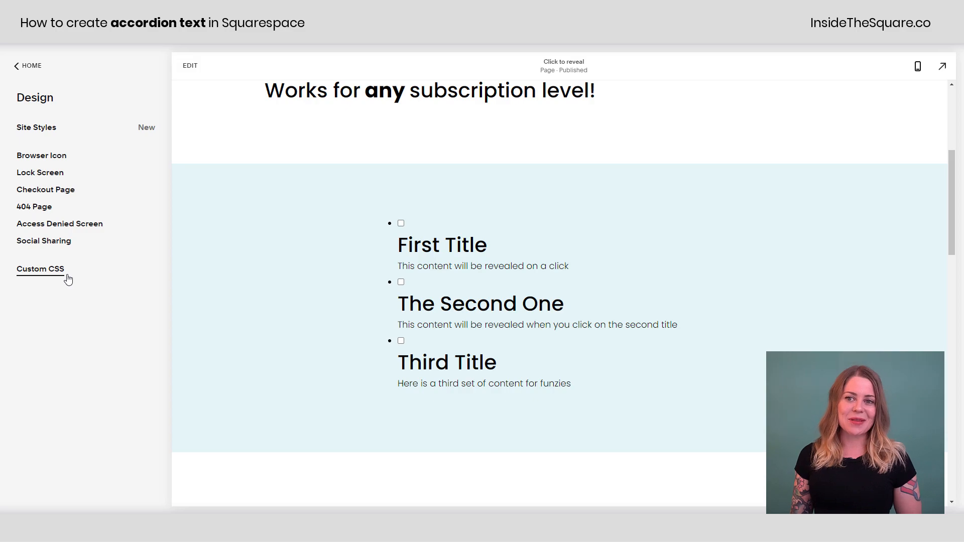
click(41, 269)
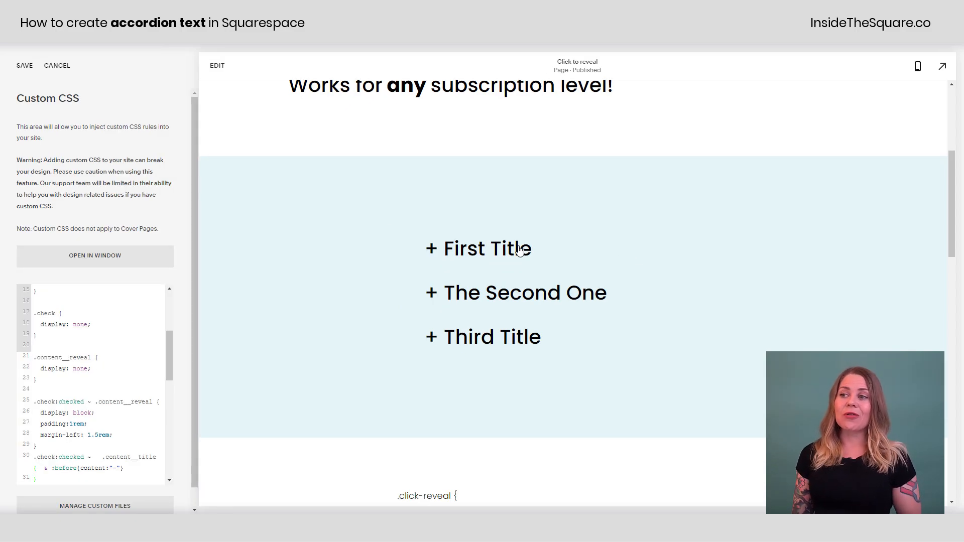
Step: Test the accordion by expanding and collapsing First Title and The Second One in the preview
click(478, 248)
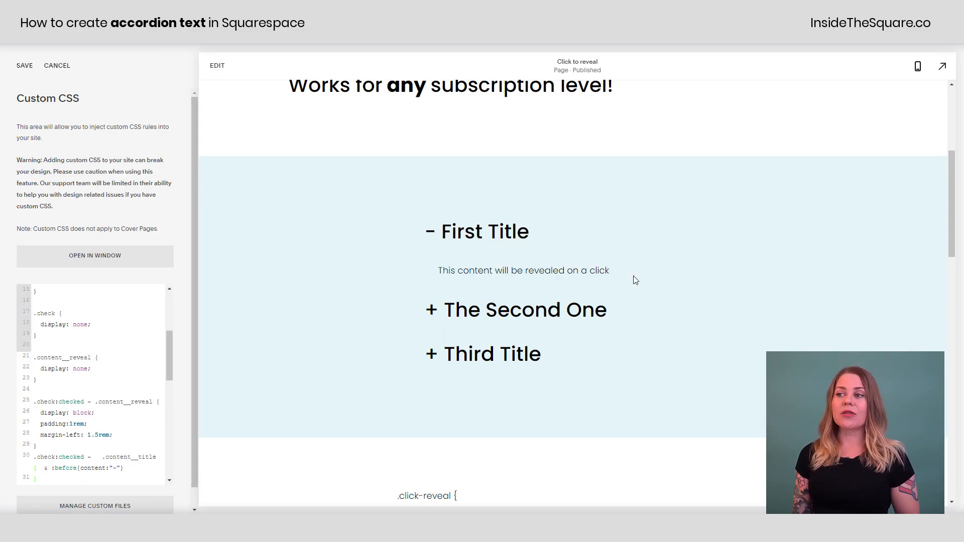
click(476, 232)
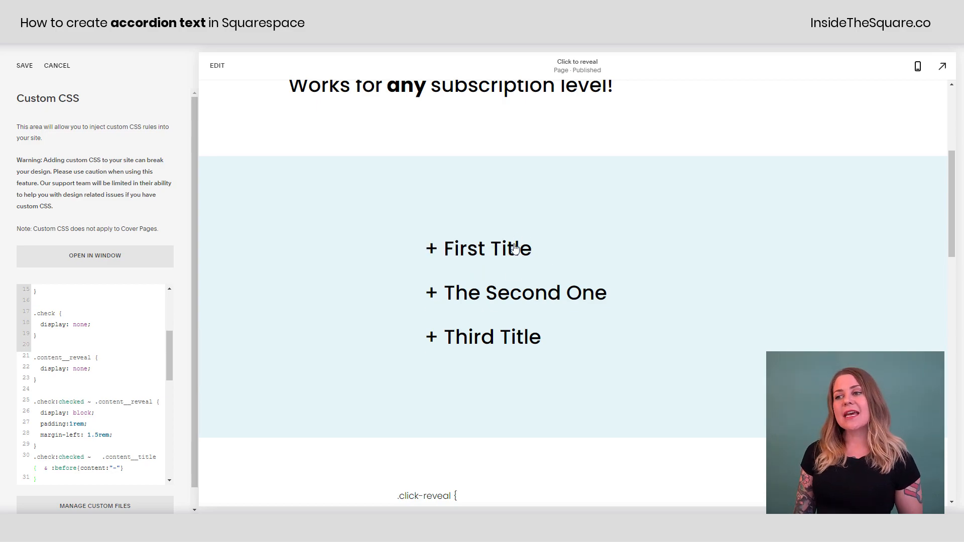
click(515, 292)
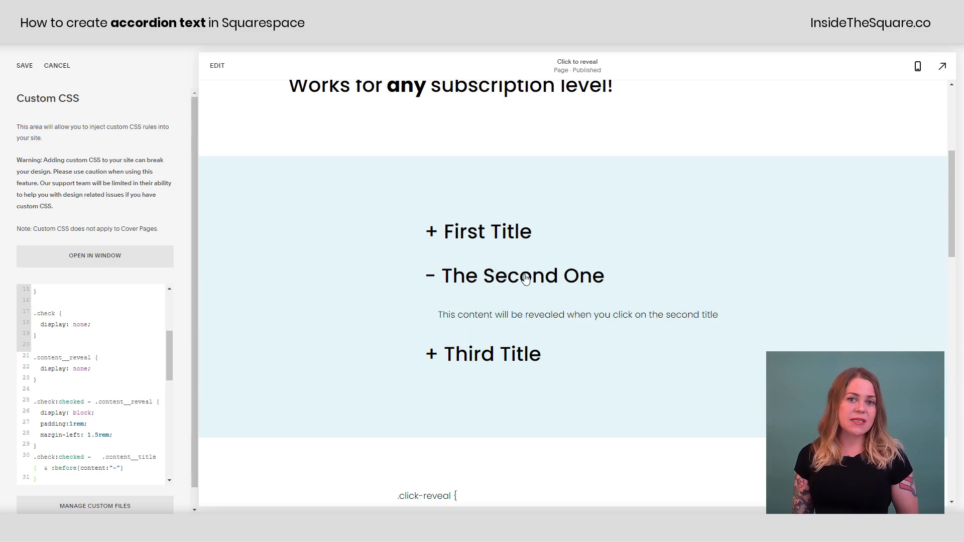
click(521, 275)
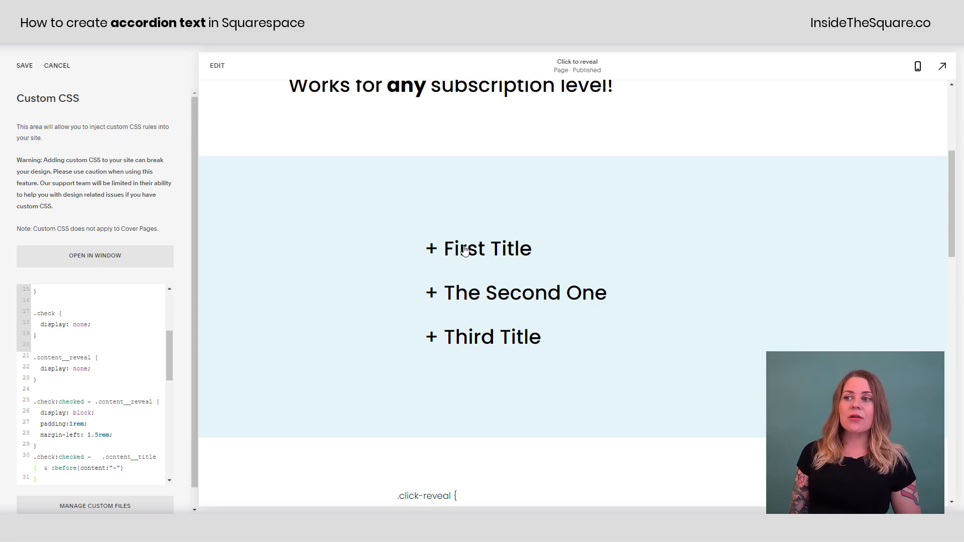
click(477, 248)
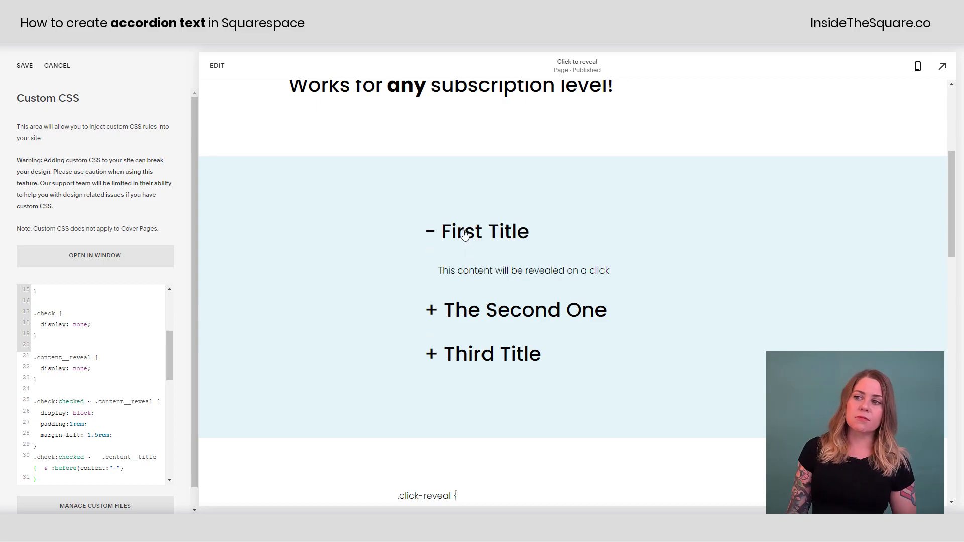
click(483, 231)
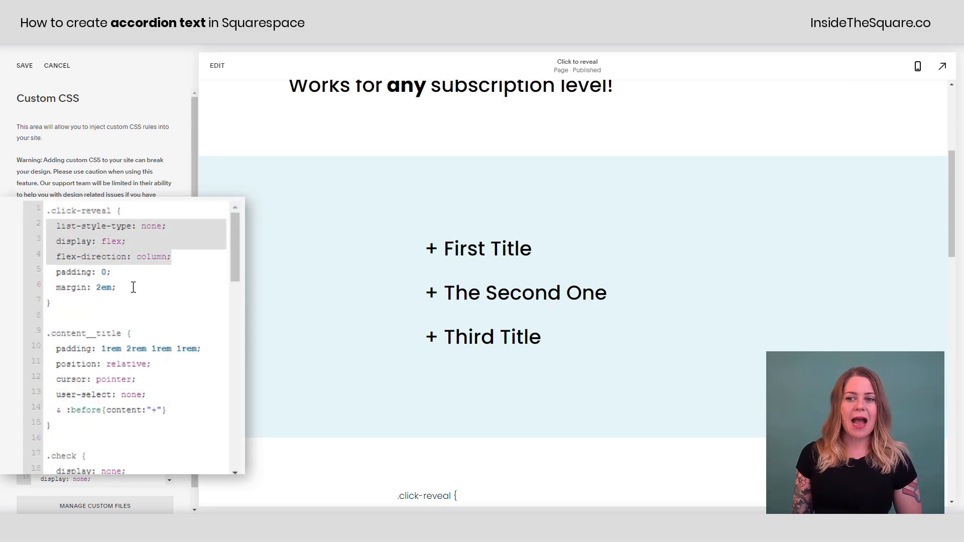
Step: Change the :before content to ">" and the checked state's content to "-", then verify on First Title
scroll(down, 3)
text(>)
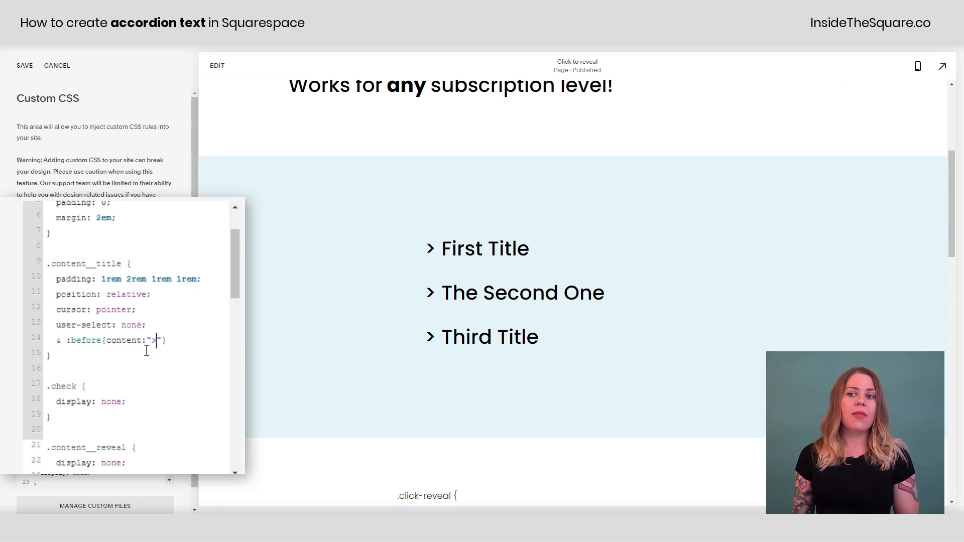
scroll(down, 3)
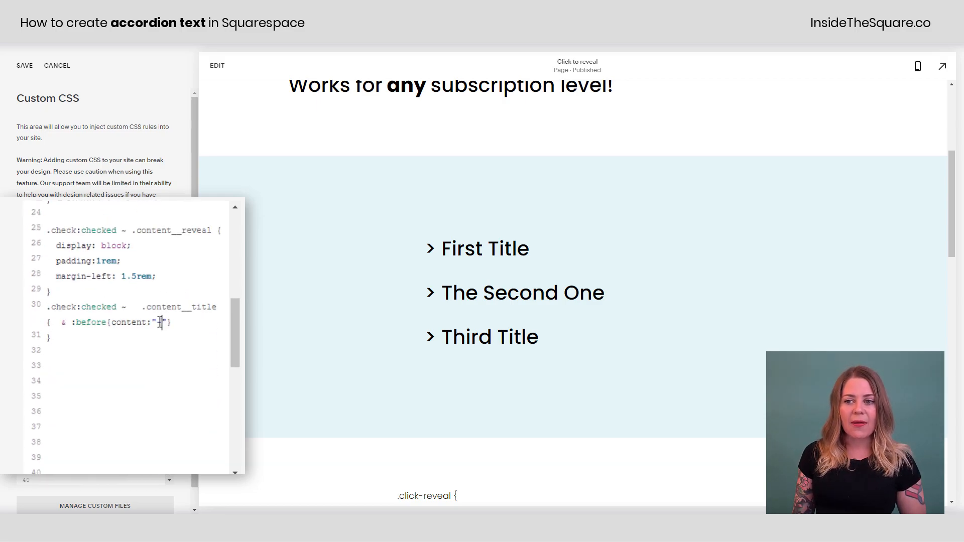
text(-)
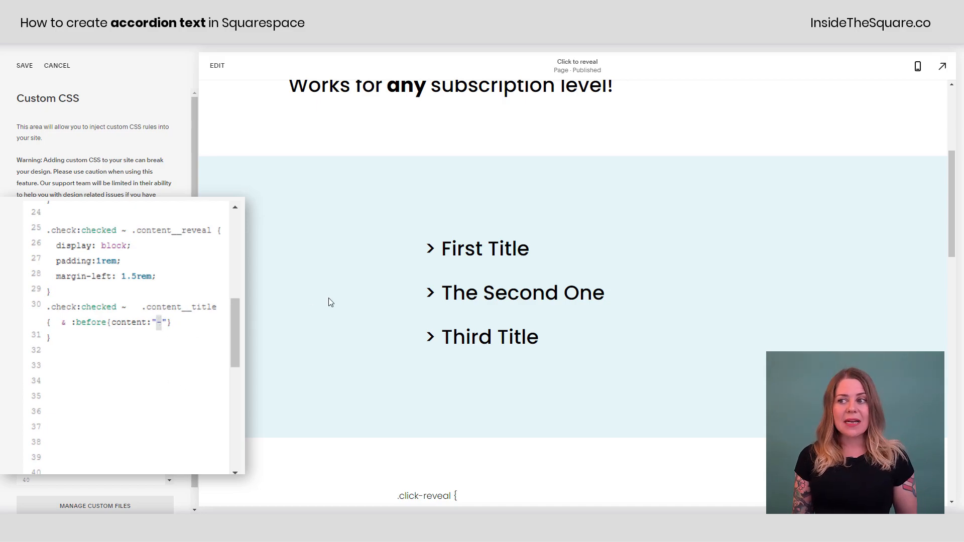
click(485, 248)
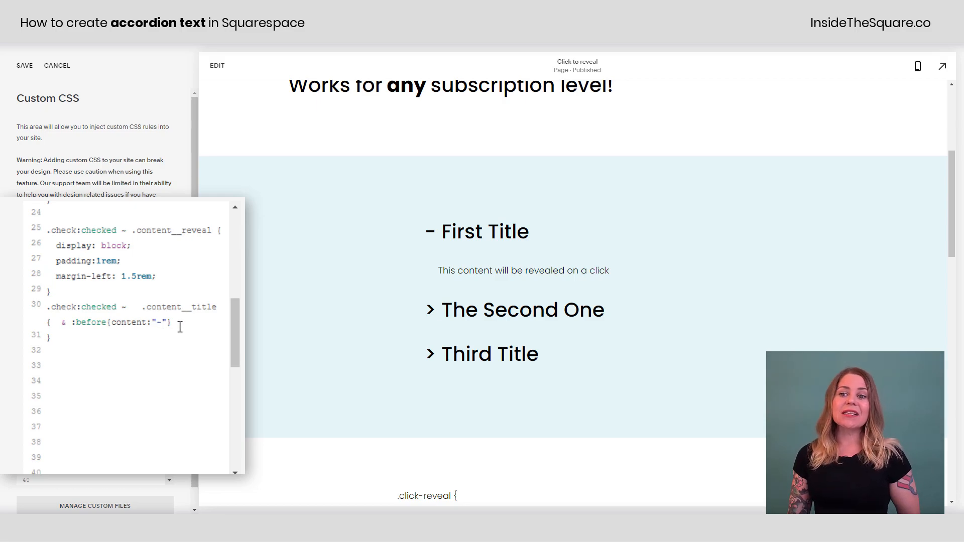
mouse_move(237, 269)
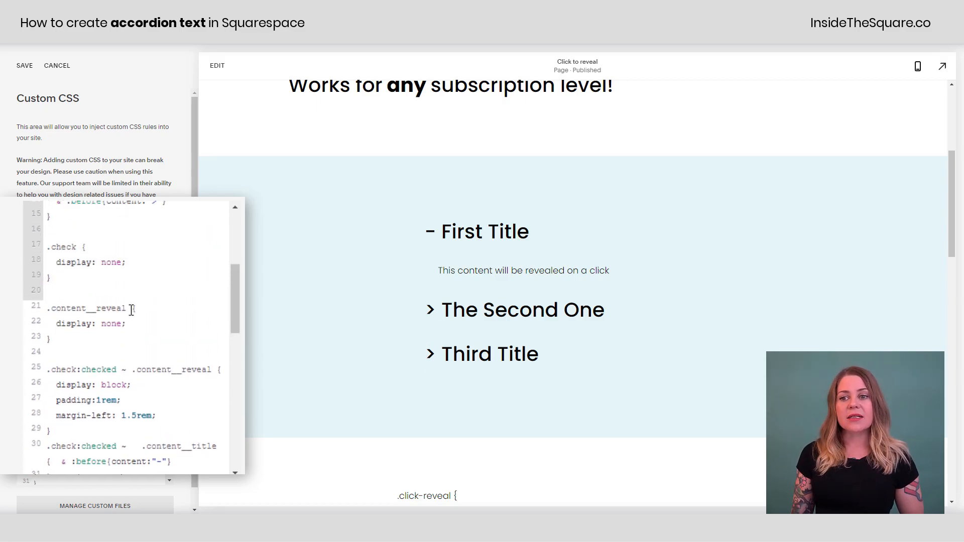
Step: Add background:#FFF; to the .content__reveal rule so revealed content shows on white
double_click(87, 308)
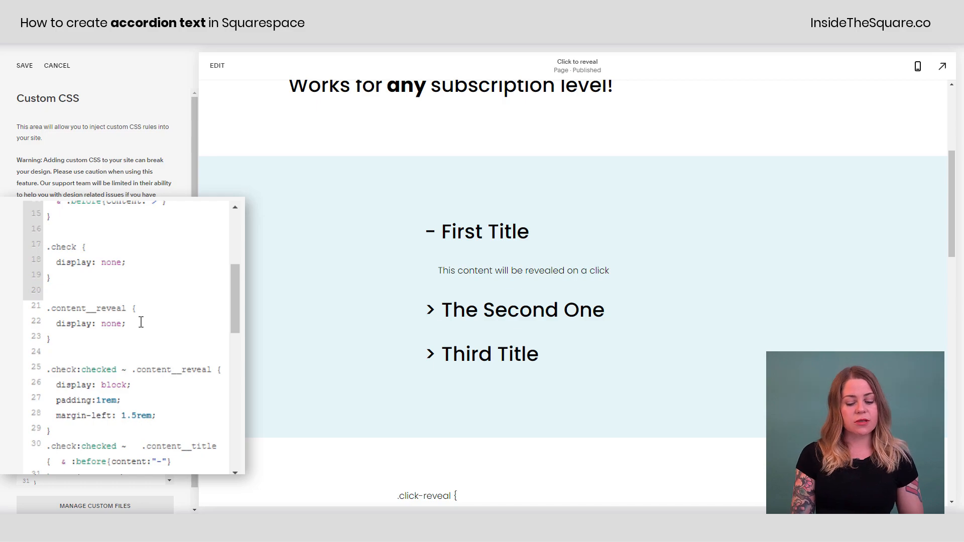
text(background:#)
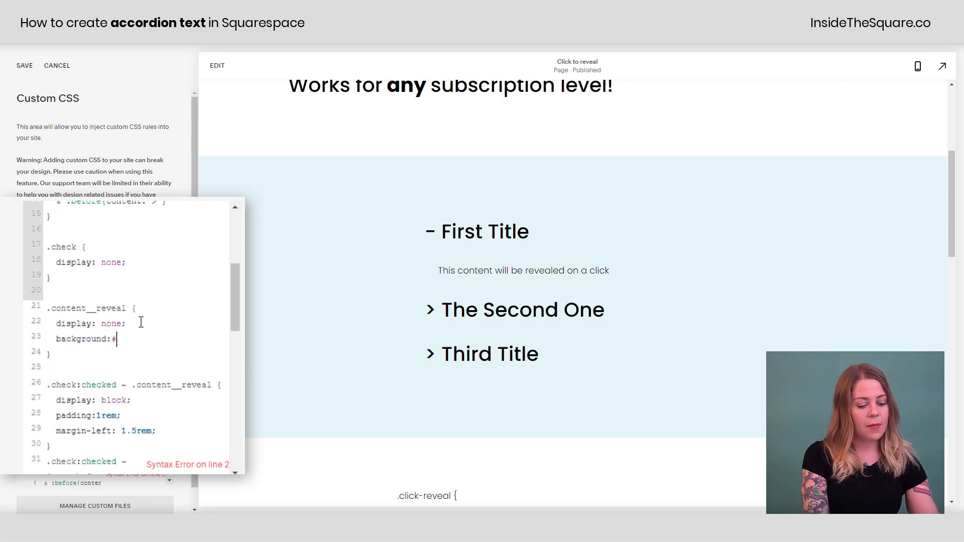
text(FFF;)
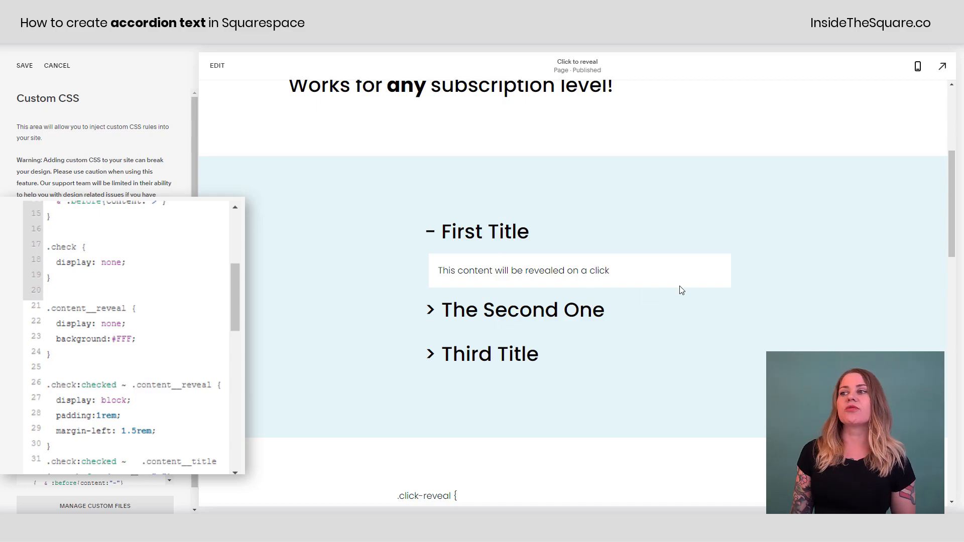
mouse_move(529, 248)
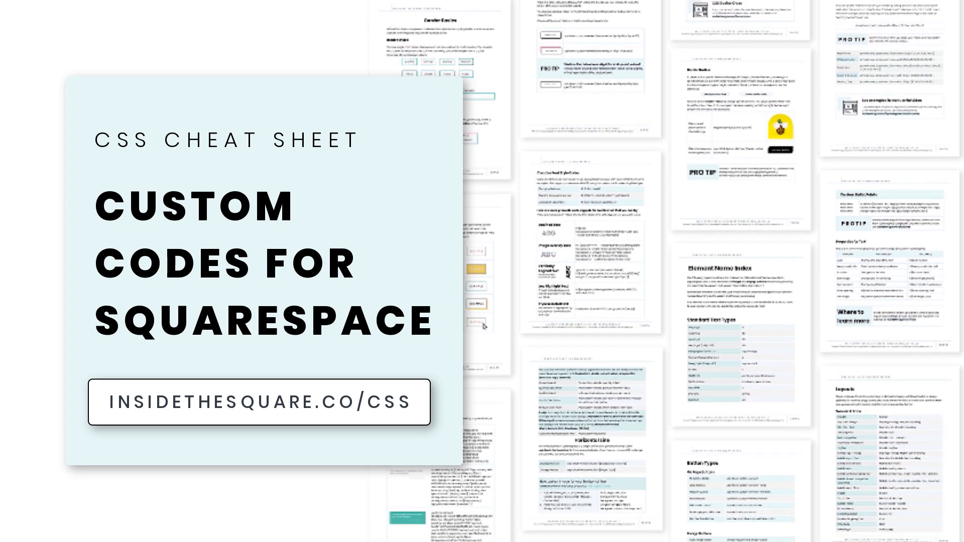
scroll(down, 3)
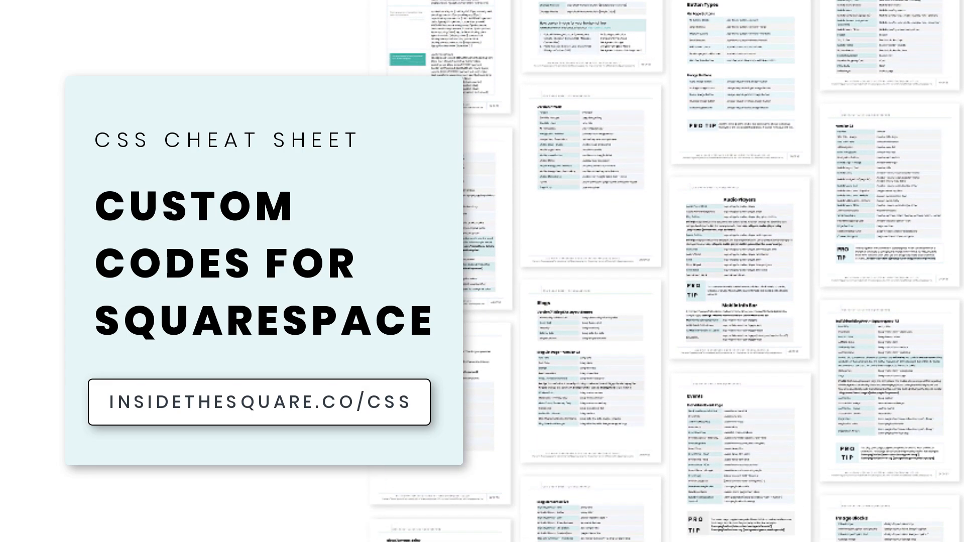
scroll(down, 3)
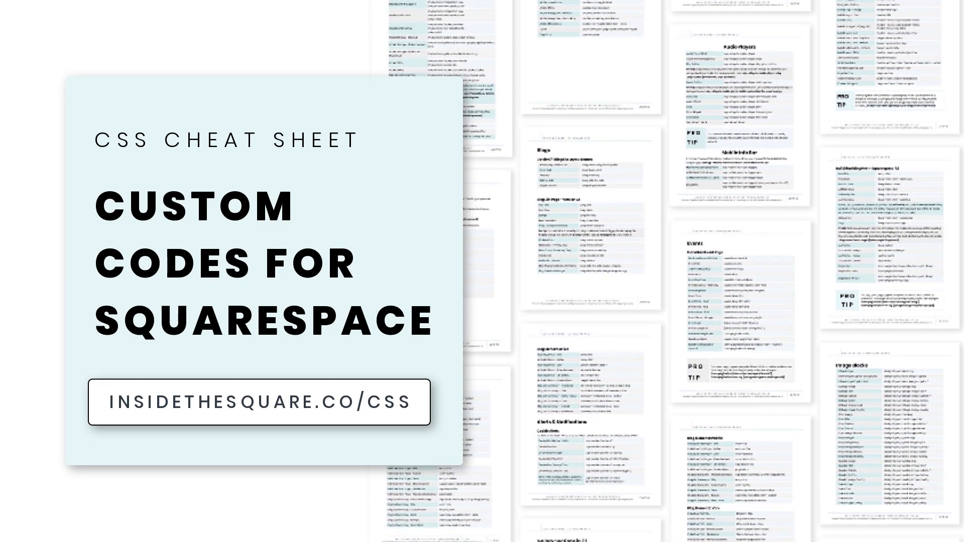
scroll(down, 3)
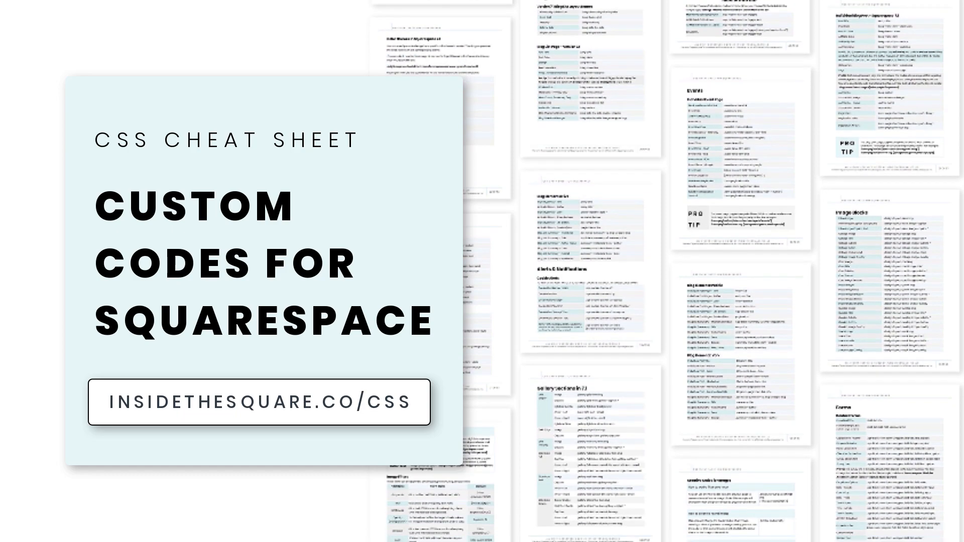
scroll(down, 3)
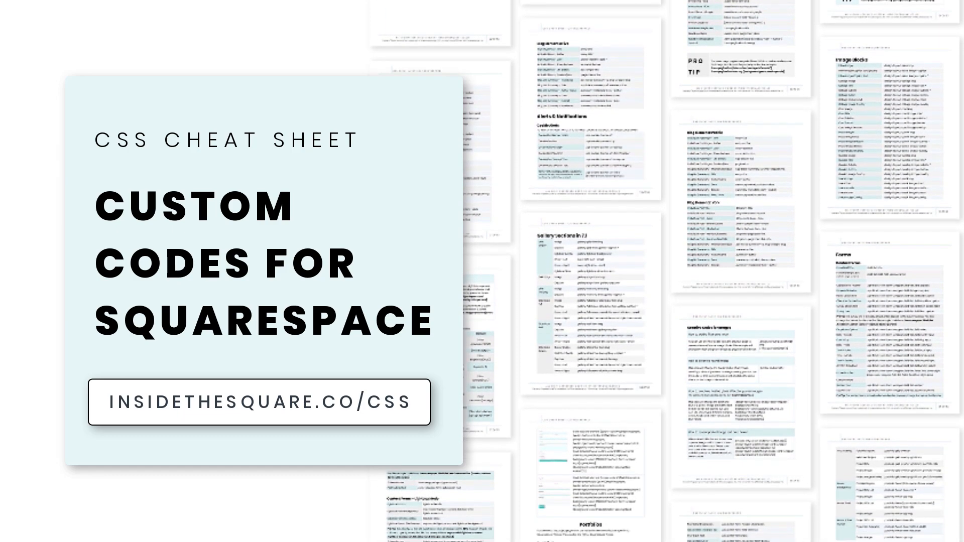
scroll(down, 3)
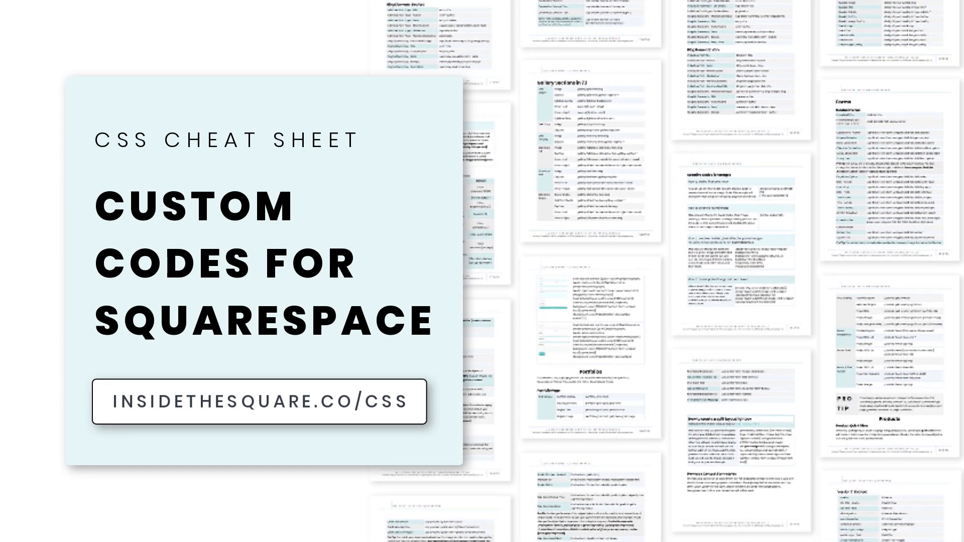